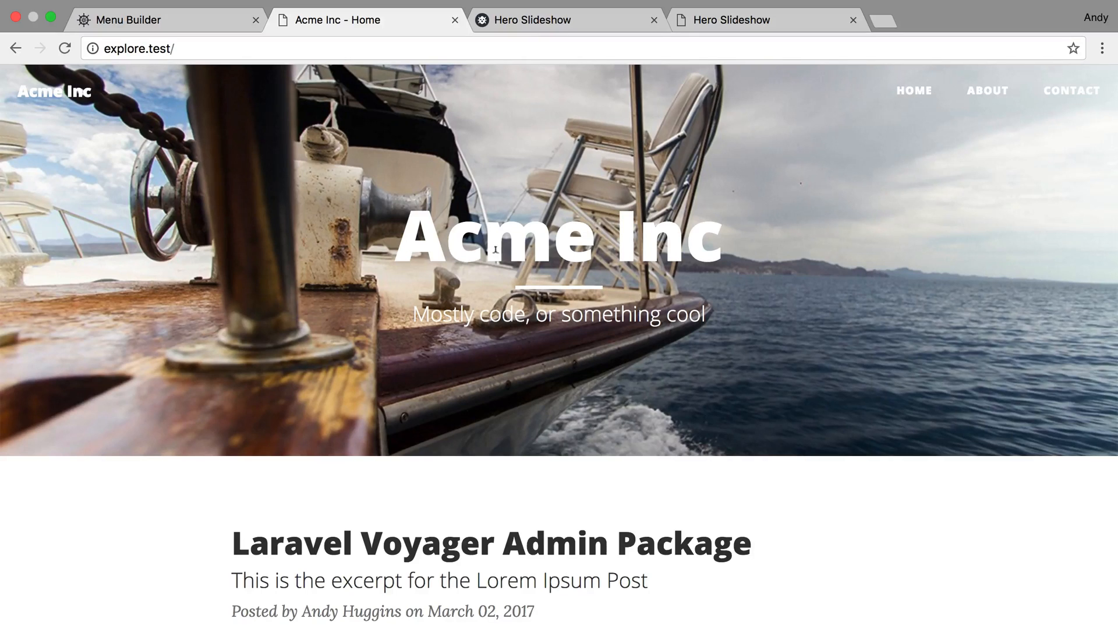
# Step: Scroll down the Acme Inc home page below its boat hero image
pyautogui.scroll(-3)
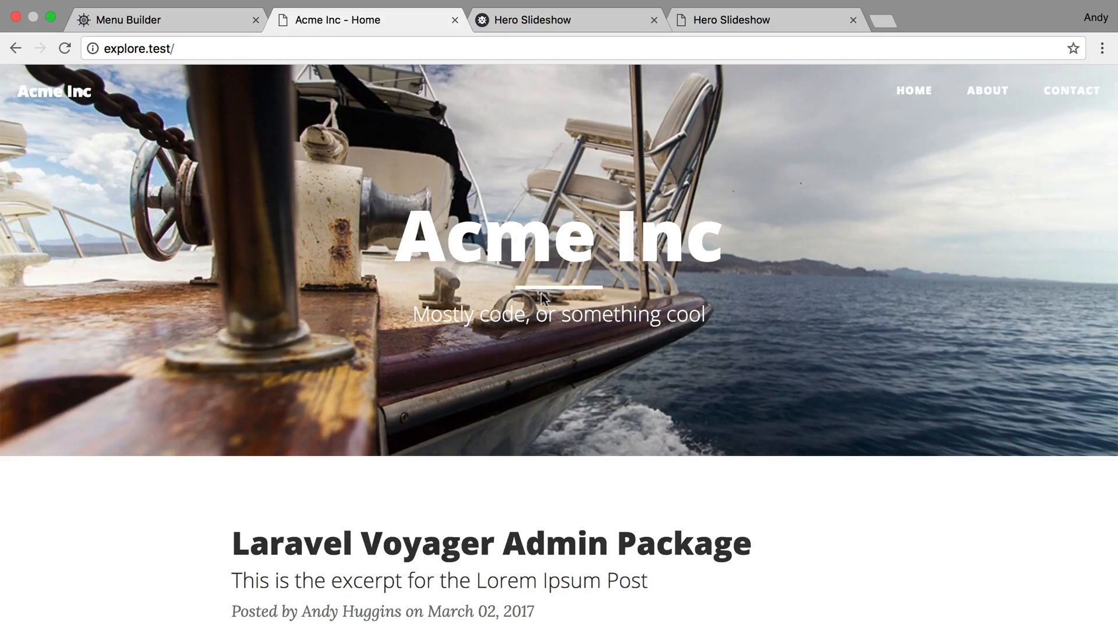
pyautogui.moveTo(750, 114)
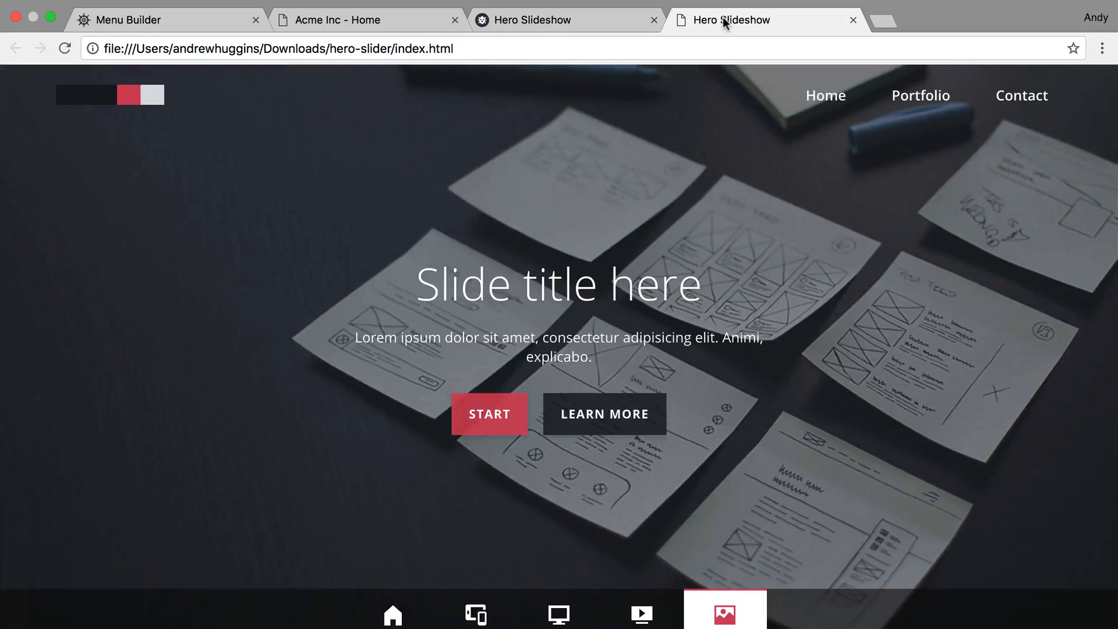
# Step: Open the CodyHouse Hero Slider tab and cycle through the TECH 1, VIDEO and IMAGE slides
pyautogui.click(393, 614)
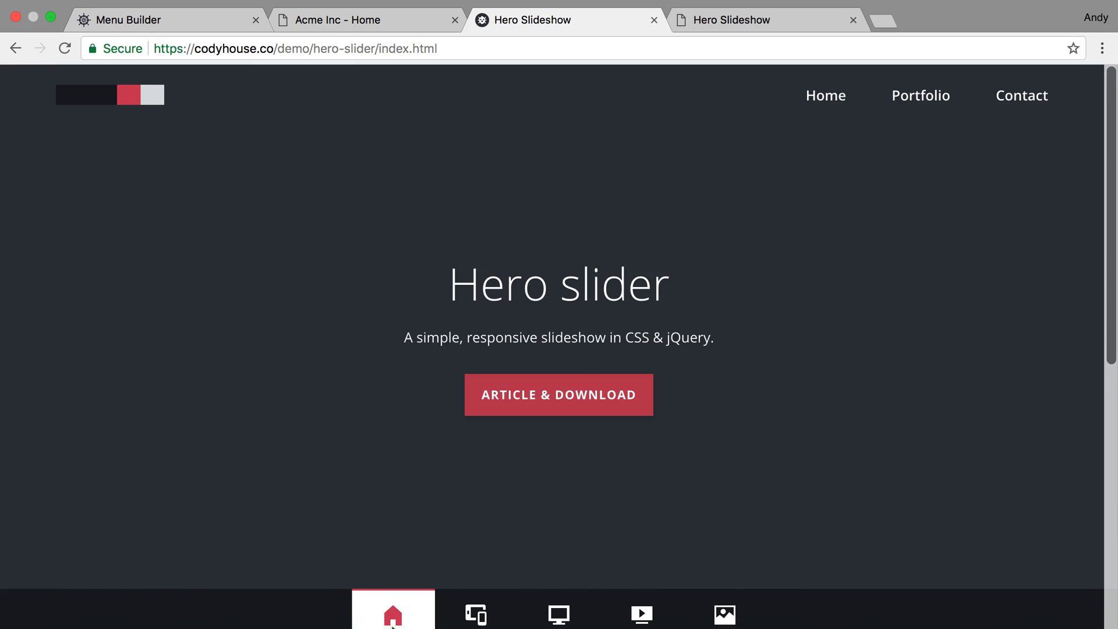
pyautogui.click(476, 590)
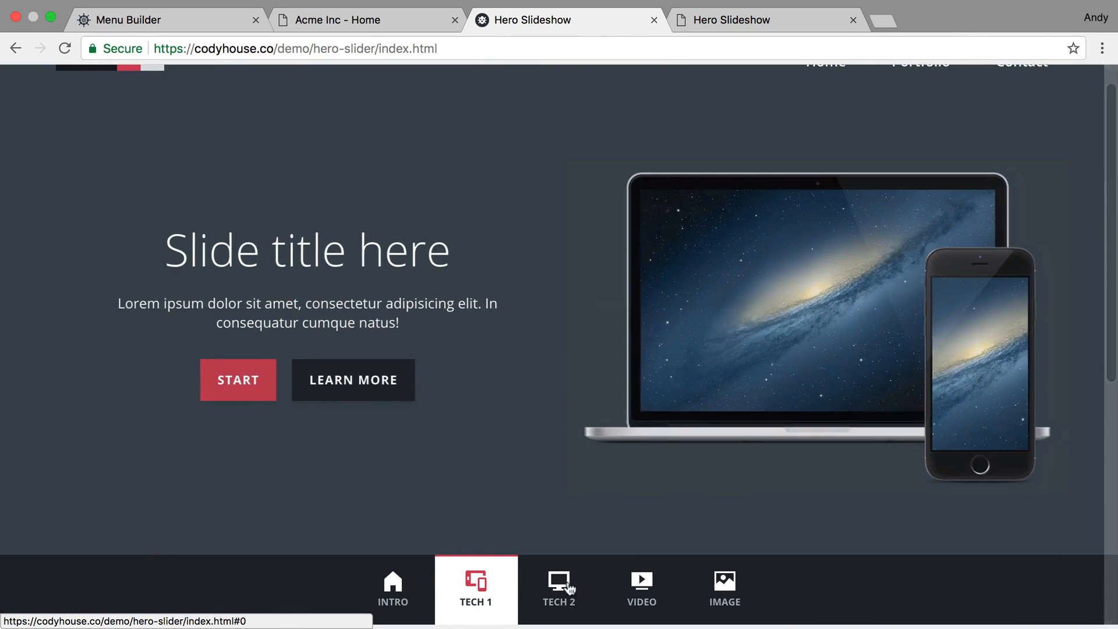
pyautogui.click(640, 588)
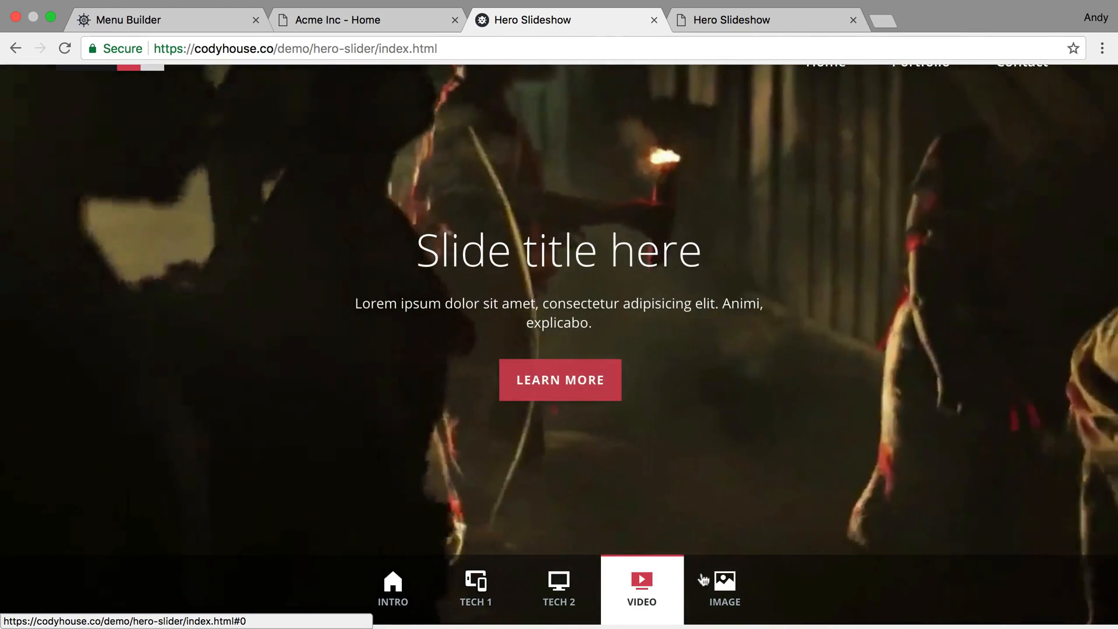
pyautogui.click(724, 588)
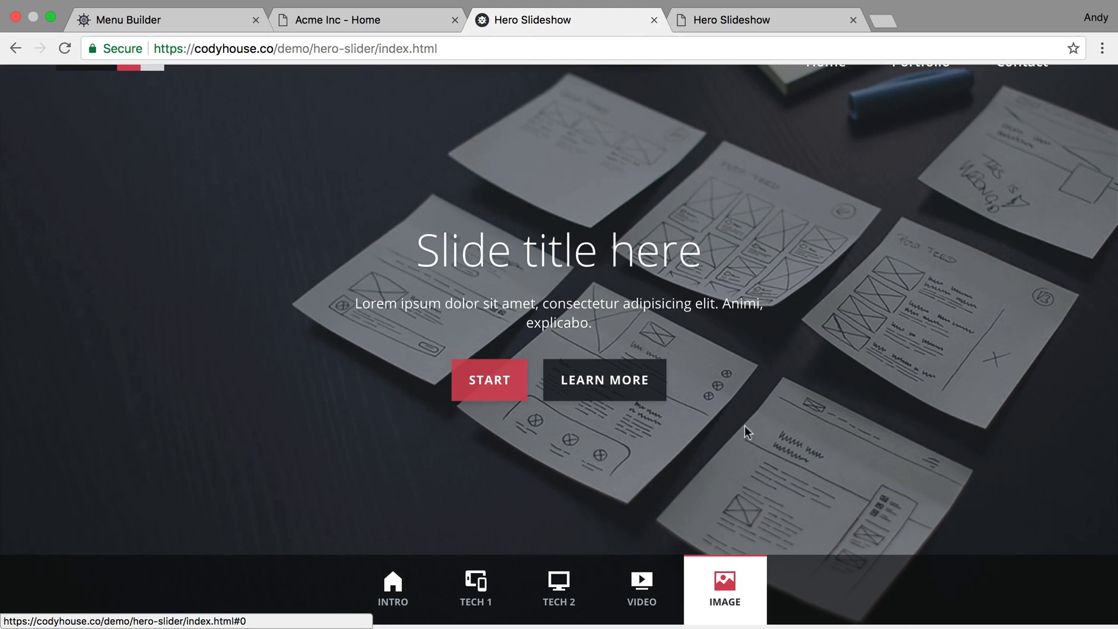
pyautogui.scroll(3)
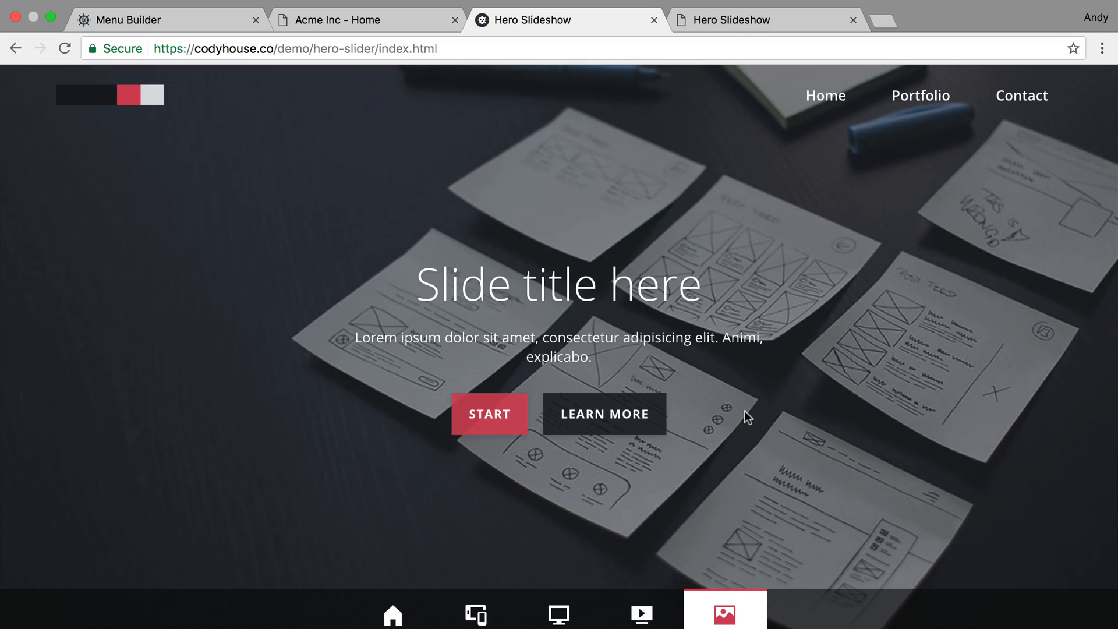
pyautogui.moveTo(565, 314)
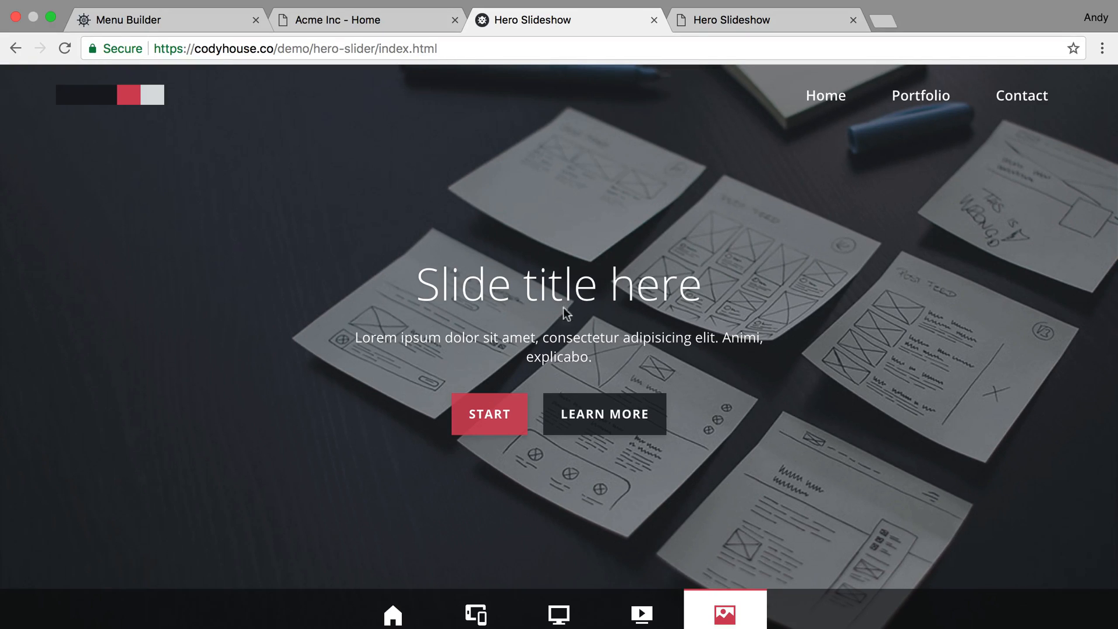